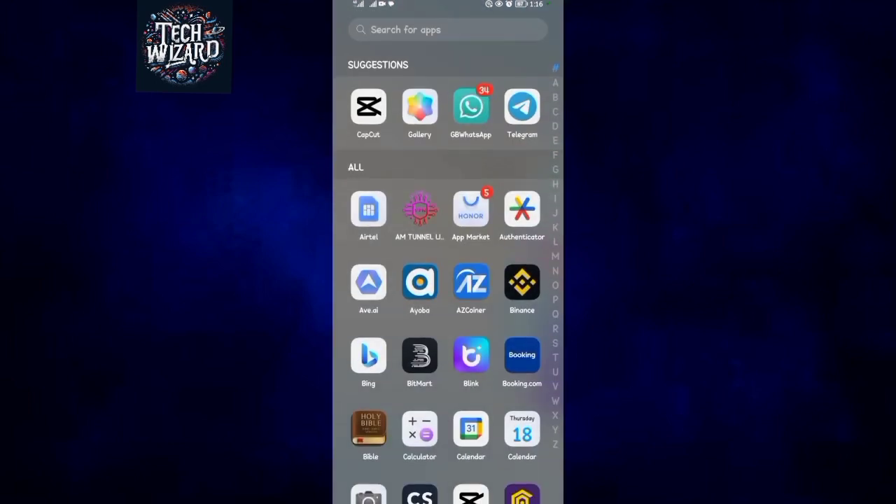
Step: Launch CapCut from the app drawer and open the video project of the person in orange
click(368, 109)
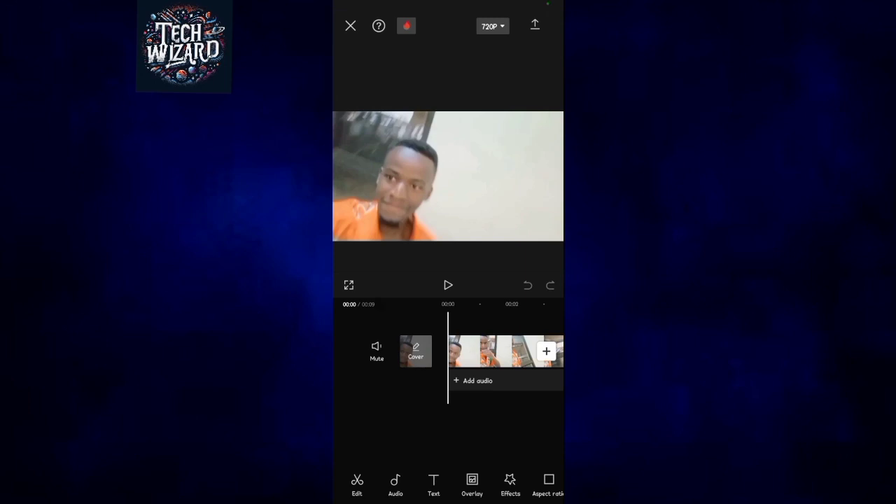
Step: Select the video clip on the timeline to reveal its Rotate, Mirror and Crop tools
click(487, 351)
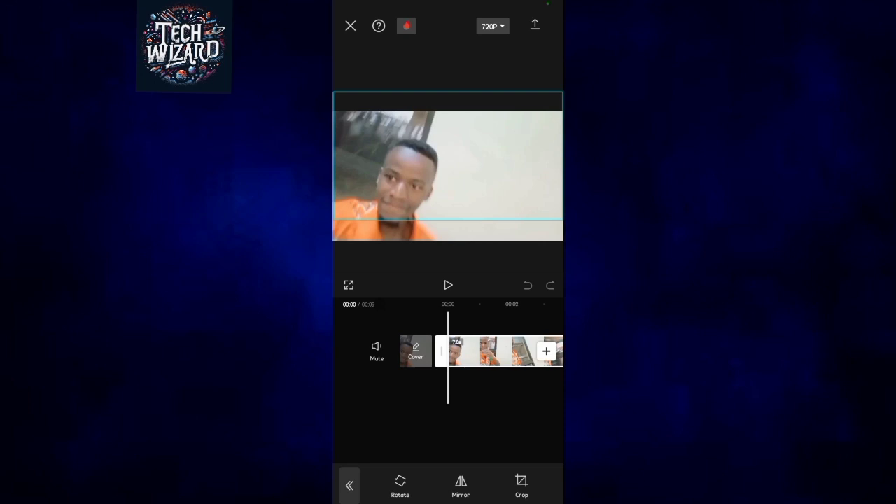
Step: Crop the clip to a nearly square frame around the face, then play and pause the preview
click(521, 488)
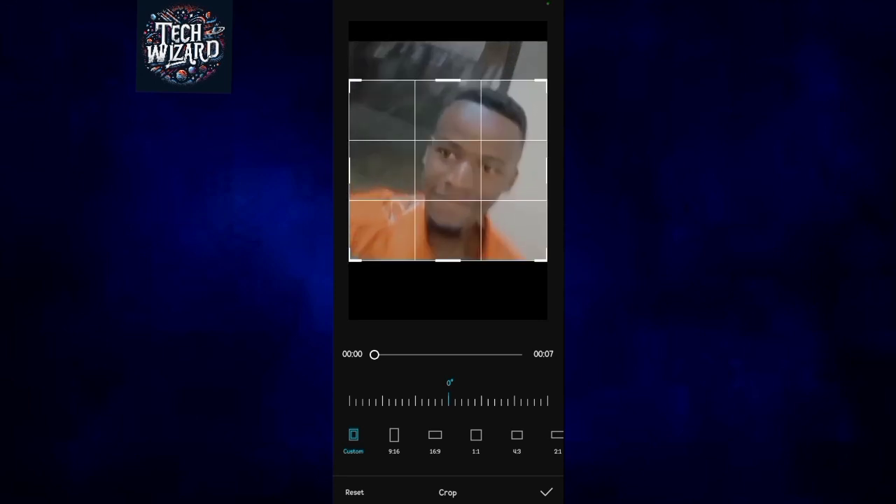
click(546, 491)
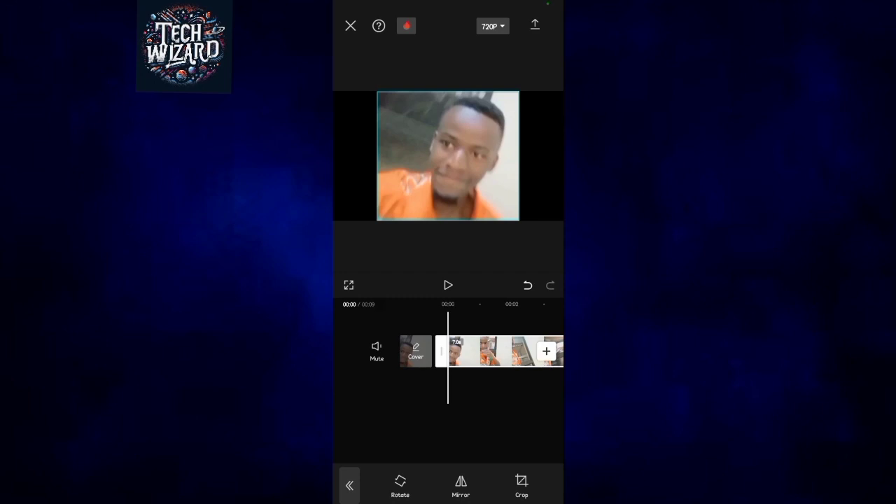
click(448, 286)
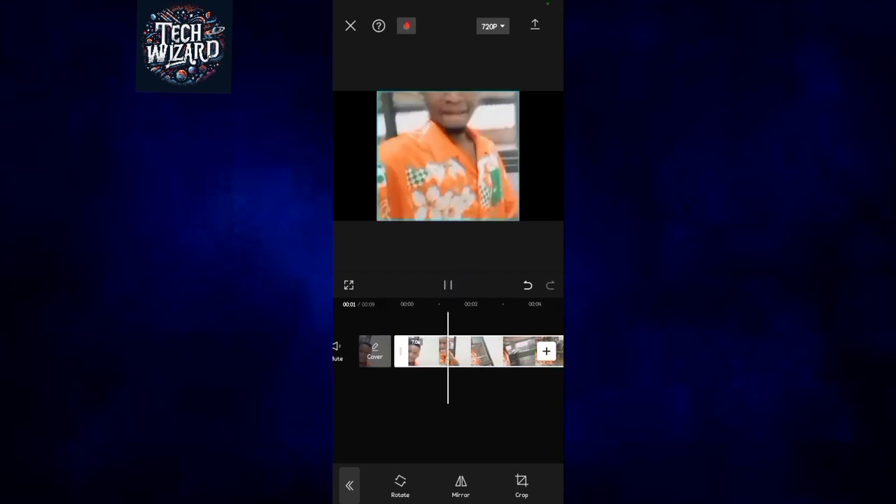
click(448, 286)
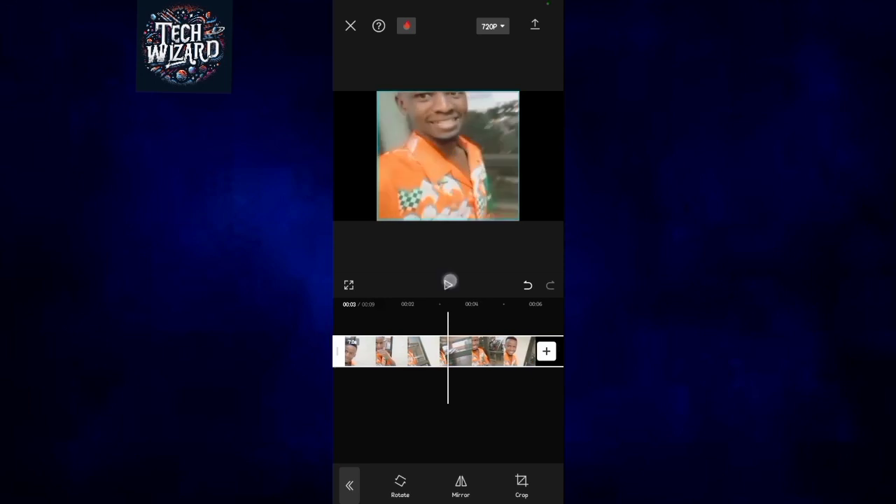